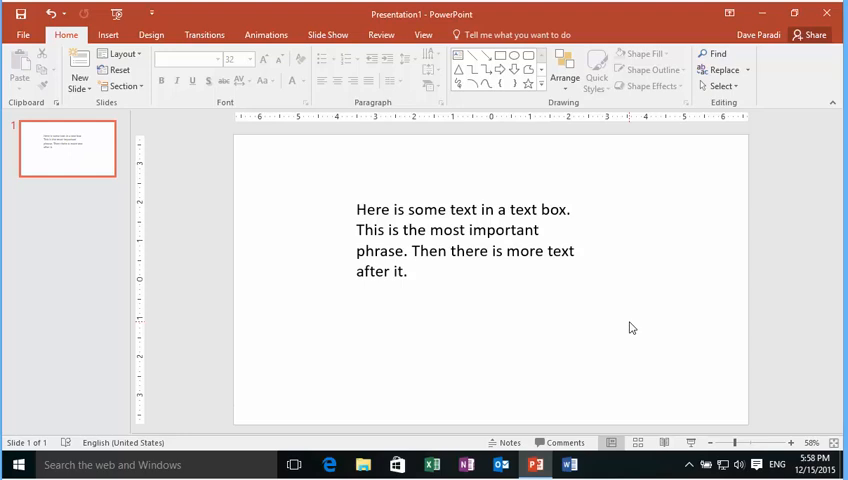
{"action": "mouse_move", "coordinate": [628, 308]}
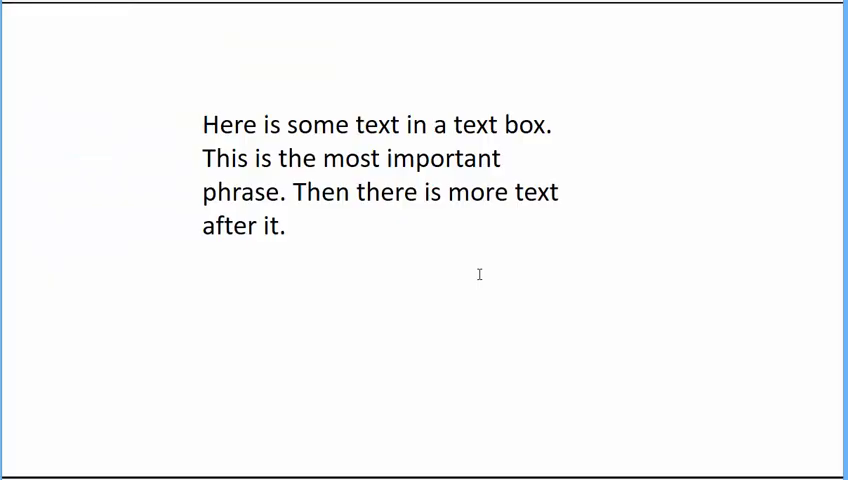
Switch the slideshow pointer to the yellow Highlighter via Pointer Options.
{"action": "right_click", "coordinate": [464, 262]}
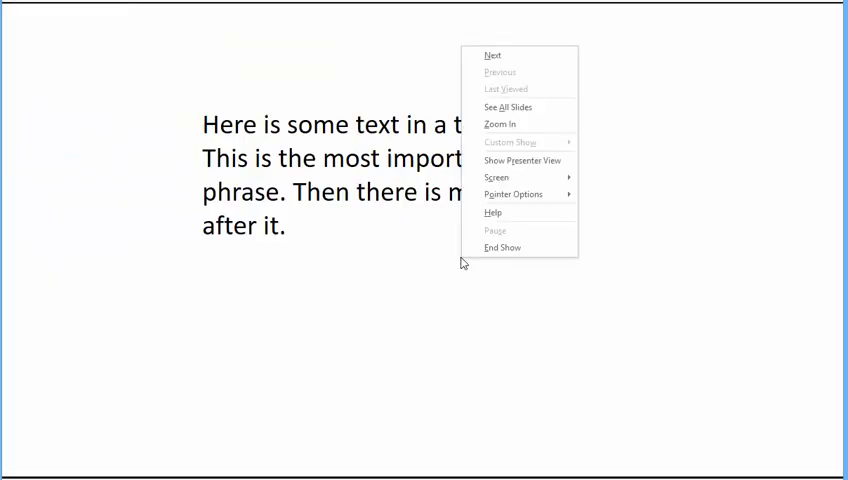
{"action": "mouse_move", "coordinate": [520, 246]}
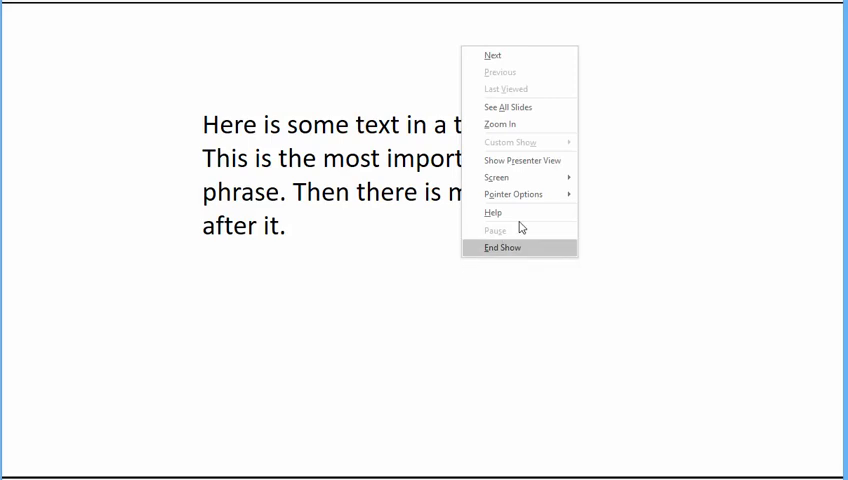
{"action": "left_click", "coordinate": [514, 194]}
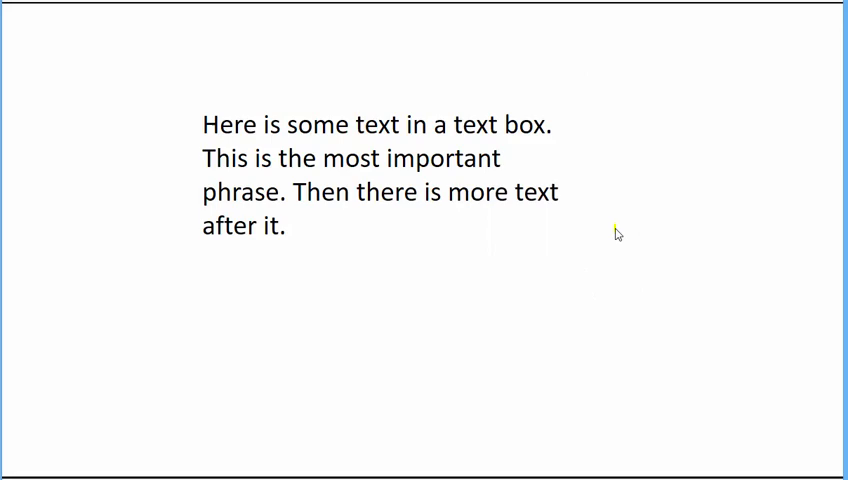
{"action": "mouse_move", "coordinate": [548, 270]}
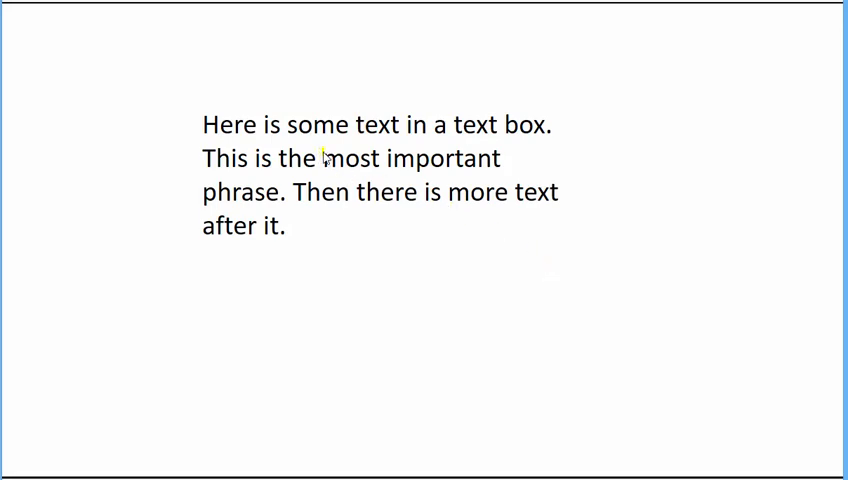
Drag the highlighter across the words 'most important' to mark them yellow.
{"action": "left_click_drag", "start_coordinate": [324, 158], "coordinate": [506, 158]}
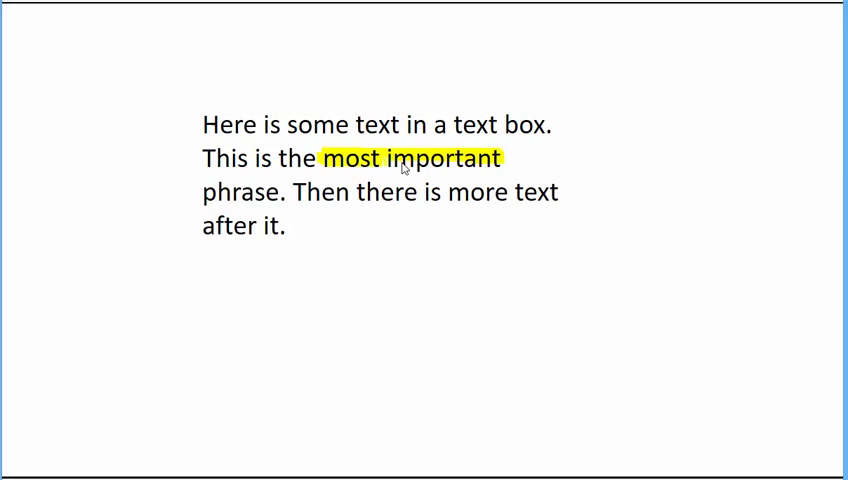
{"action": "mouse_move", "coordinate": [480, 176]}
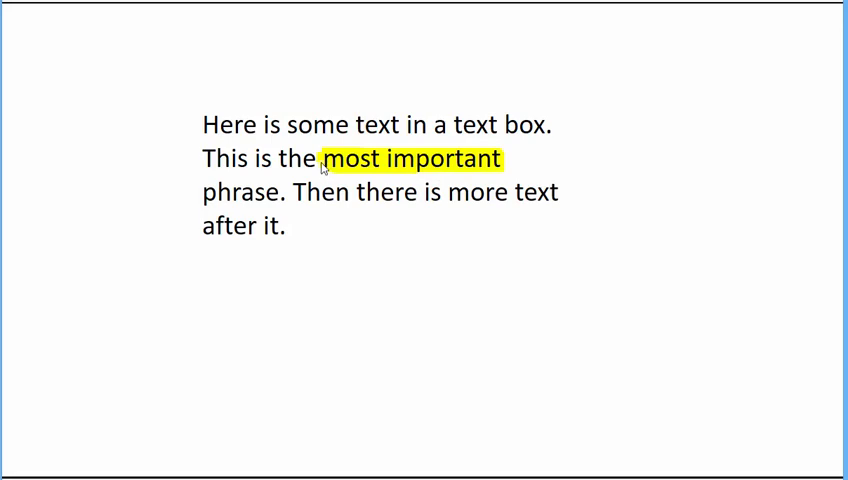
{"action": "mouse_move", "coordinate": [324, 172]}
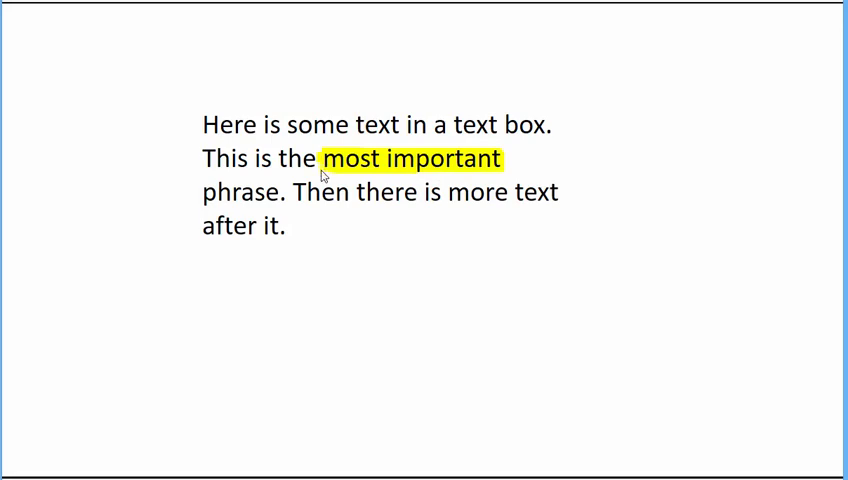
{"action": "mouse_move", "coordinate": [338, 176]}
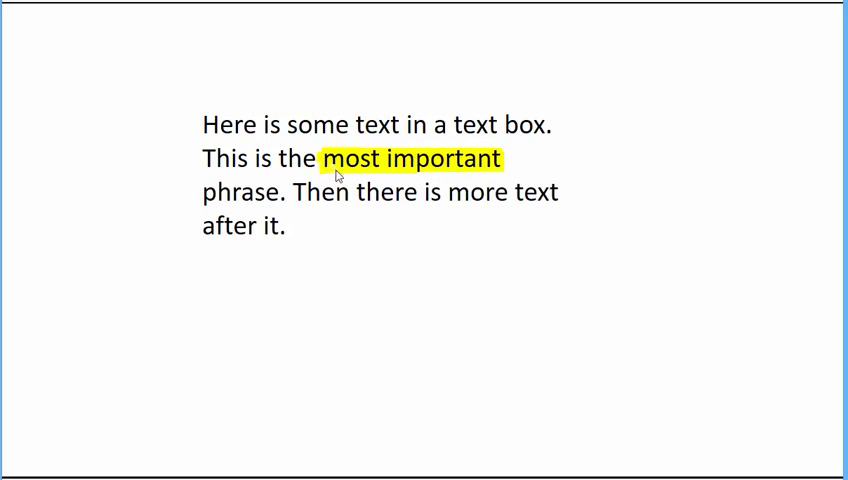
{"action": "mouse_move", "coordinate": [356, 216]}
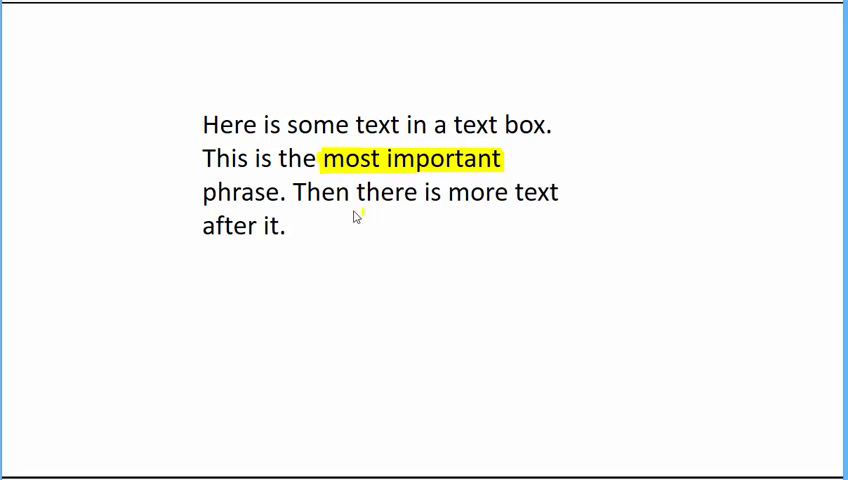
{"action": "mouse_move", "coordinate": [200, 188]}
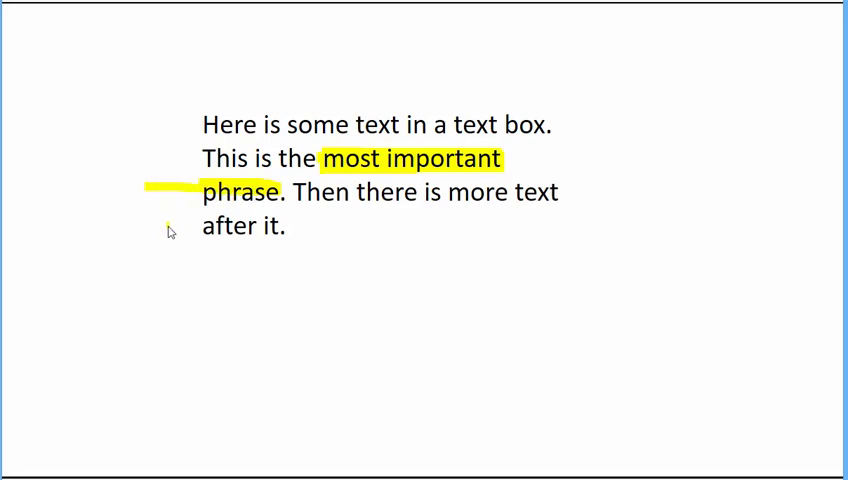
{"action": "mouse_move", "coordinate": [206, 200]}
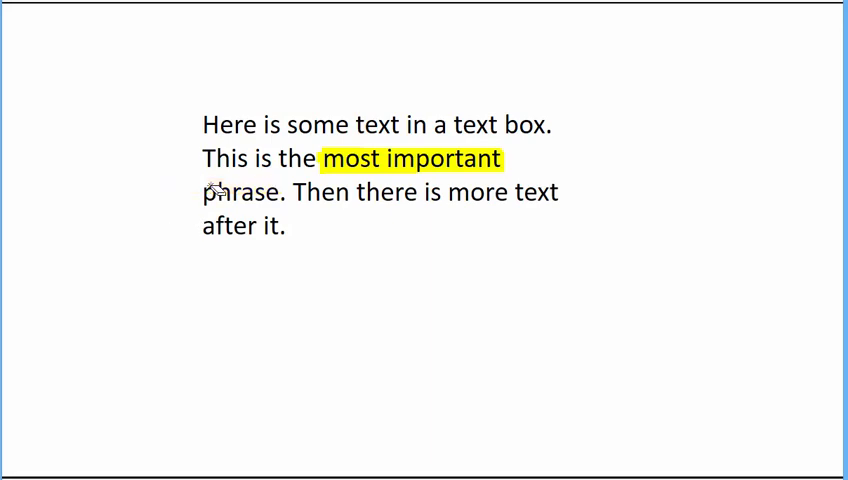
{"action": "mouse_move", "coordinate": [204, 268]}
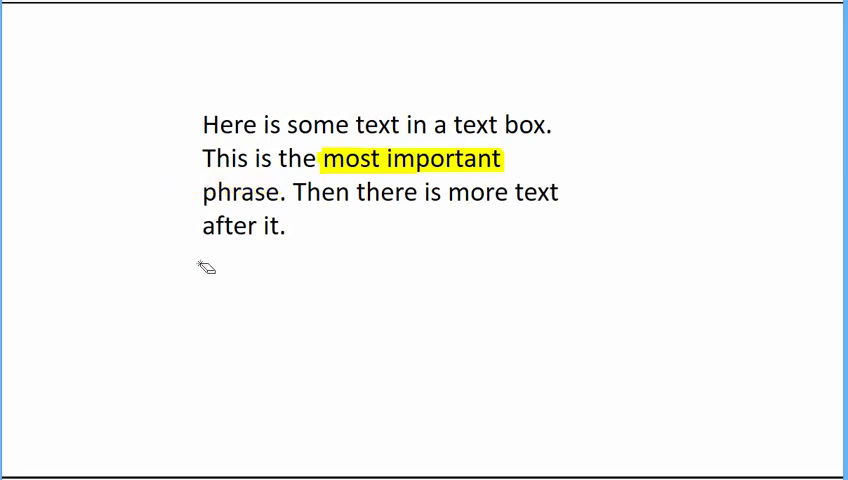
Bring up the slideshow right-click menu to end the show.
{"action": "right_click", "coordinate": [208, 268]}
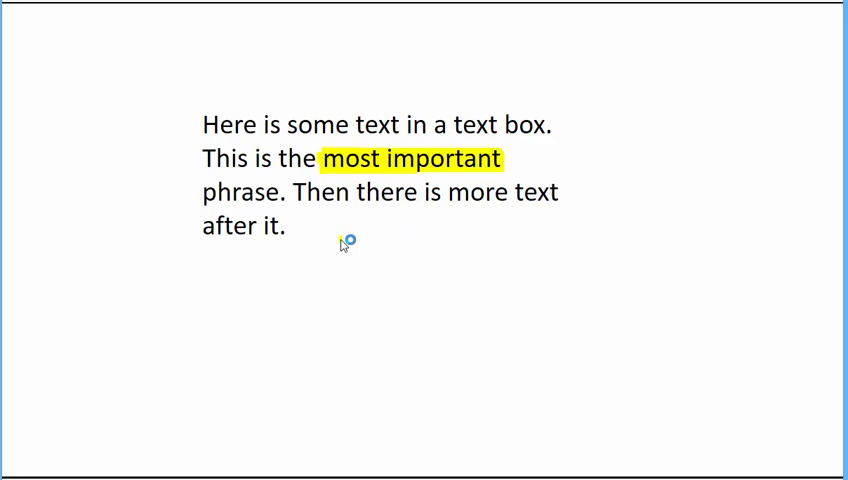
{"action": "mouse_move", "coordinate": [200, 192]}
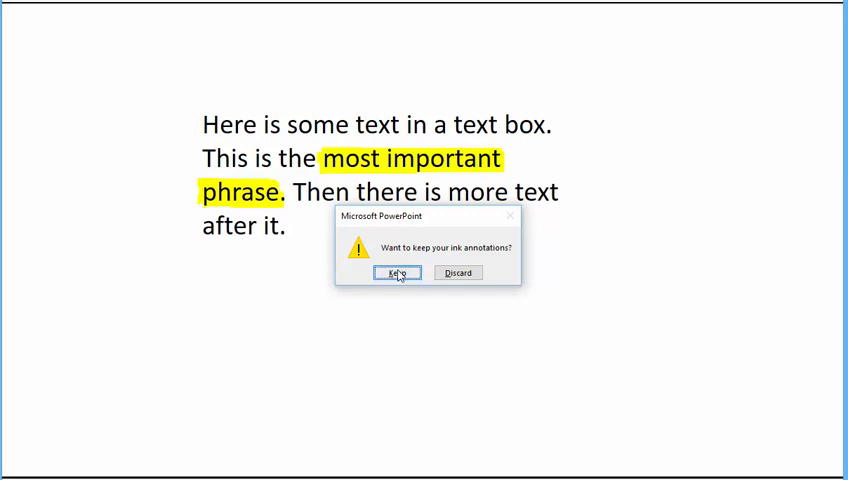
Keep the ink annotations as shapes and move to the Animations settings.
{"action": "left_click", "coordinate": [396, 272]}
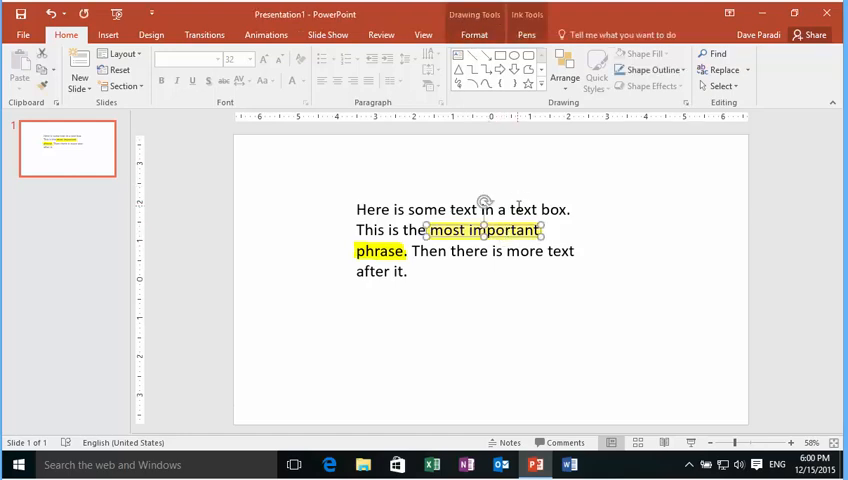
{"action": "left_click", "coordinate": [266, 34]}
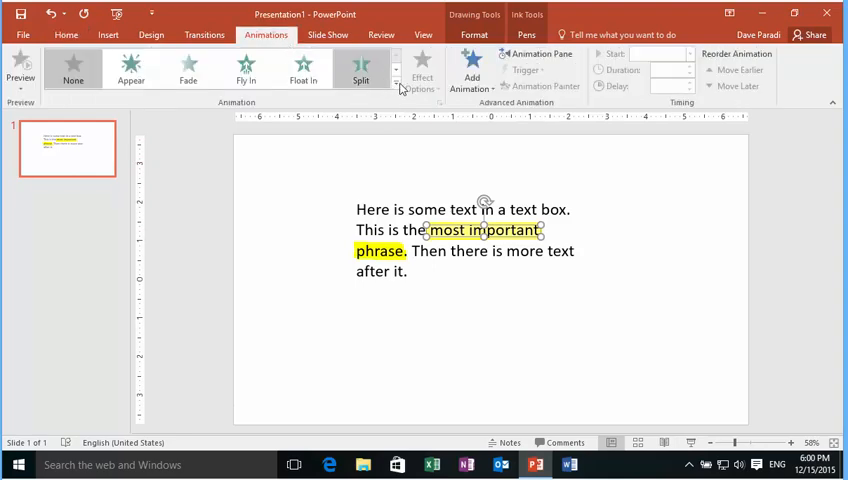
Apply a Wipe entrance From Left to the 'most important' ink, then select the 'phrase' ink.
{"action": "left_click", "coordinate": [396, 88]}
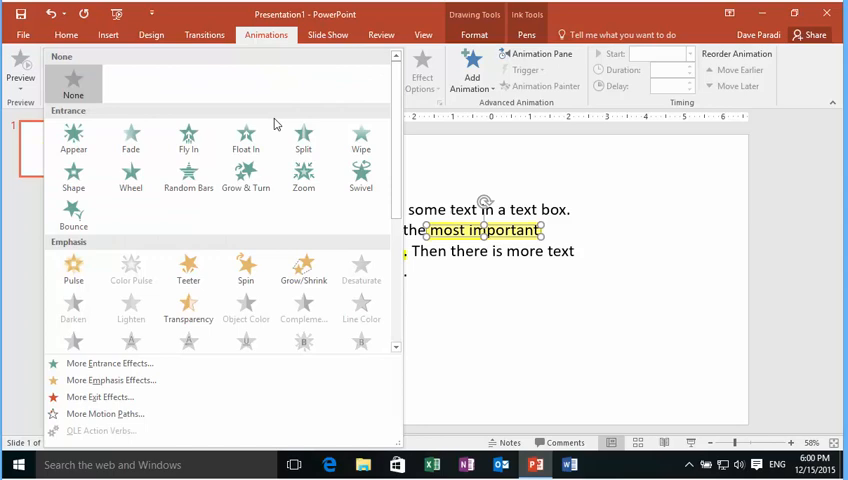
{"action": "left_click", "coordinate": [360, 140]}
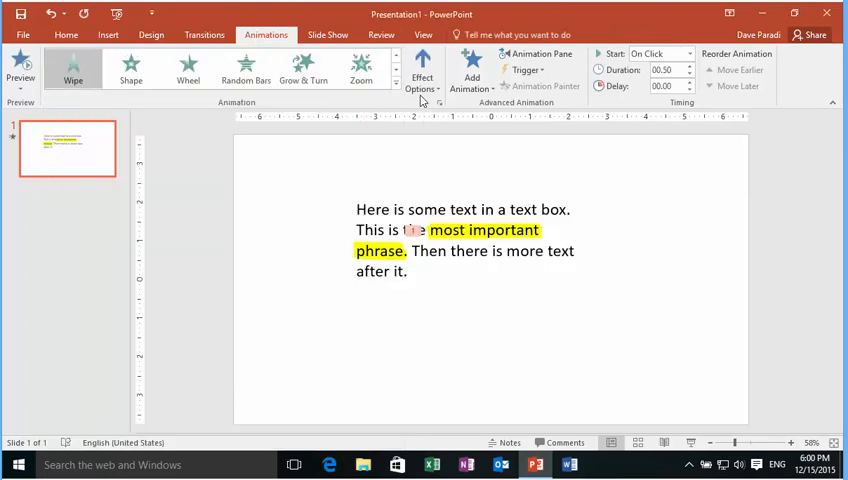
{"action": "left_click", "coordinate": [422, 70]}
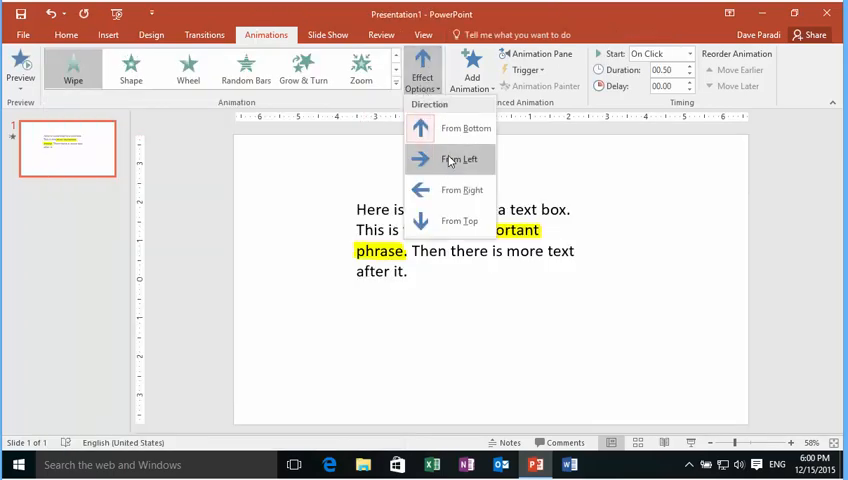
{"action": "left_click", "coordinate": [460, 160]}
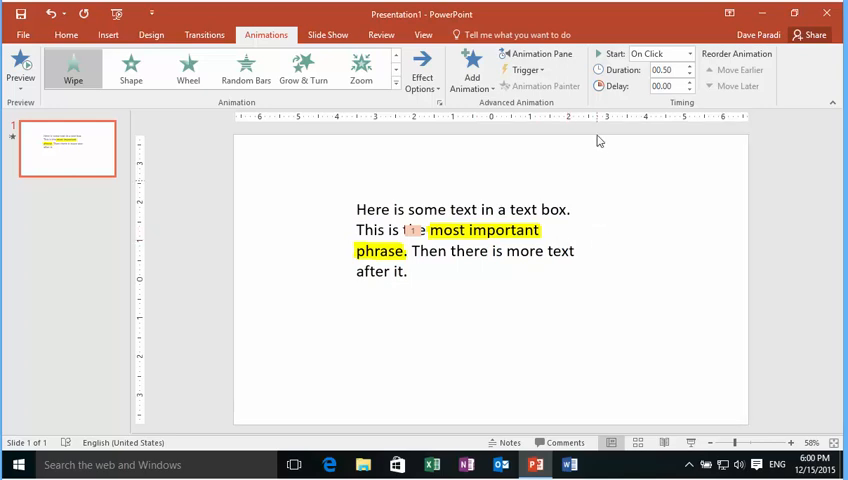
{"action": "left_click", "coordinate": [688, 66]}
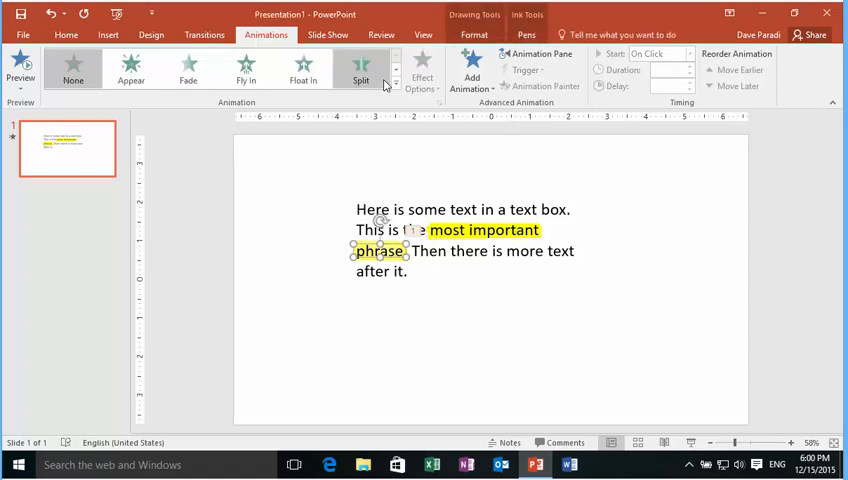
Give the 'phrase' ink a Wipe From Left that starts After Previous.
{"action": "left_click", "coordinate": [396, 84]}
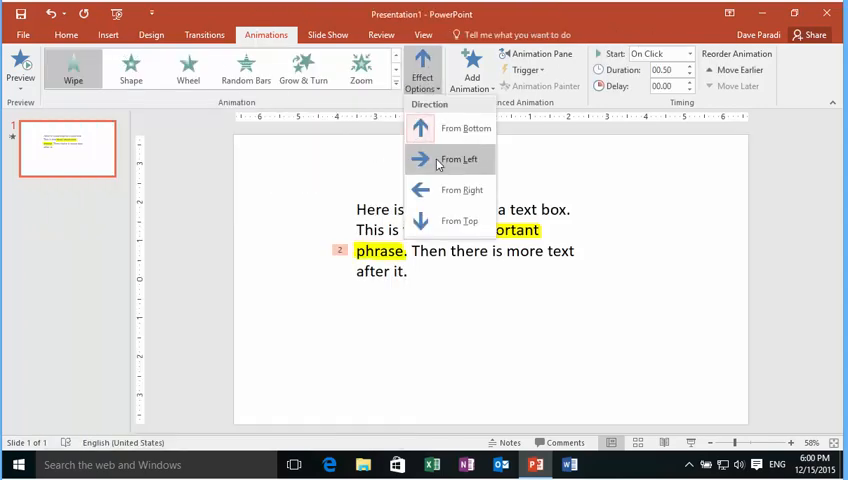
{"action": "left_click", "coordinate": [460, 160]}
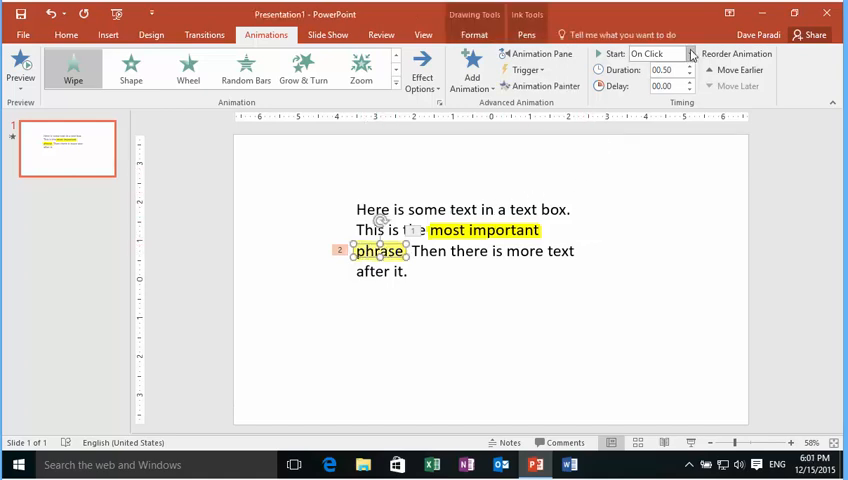
{"action": "left_click", "coordinate": [688, 52]}
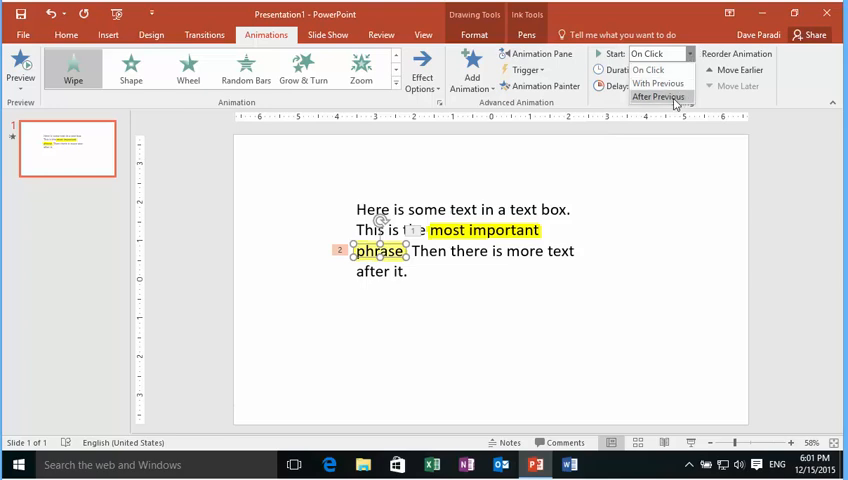
{"action": "left_click", "coordinate": [658, 96]}
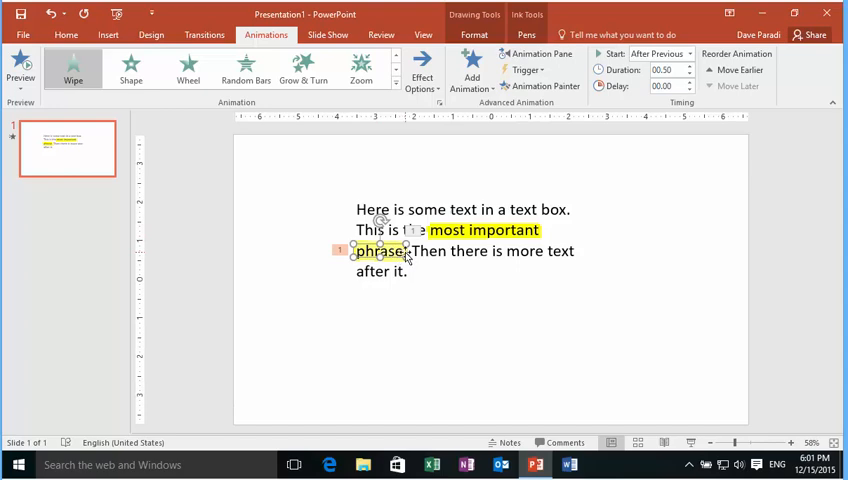
{"action": "mouse_move", "coordinate": [476, 296]}
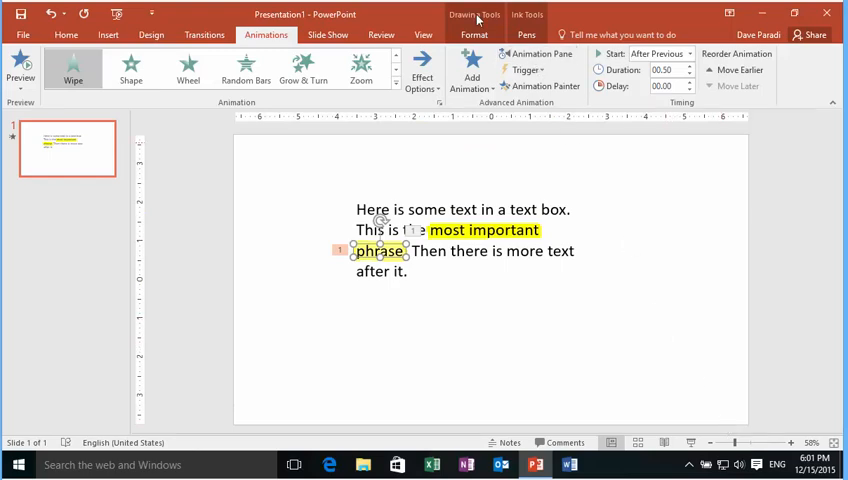
Show the Drawing Tools Format options for the ink highlight shapes.
{"action": "left_click", "coordinate": [474, 36]}
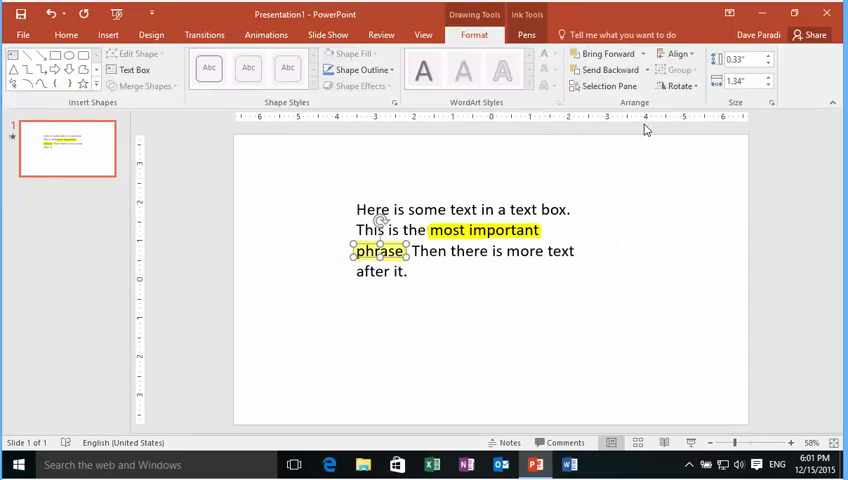